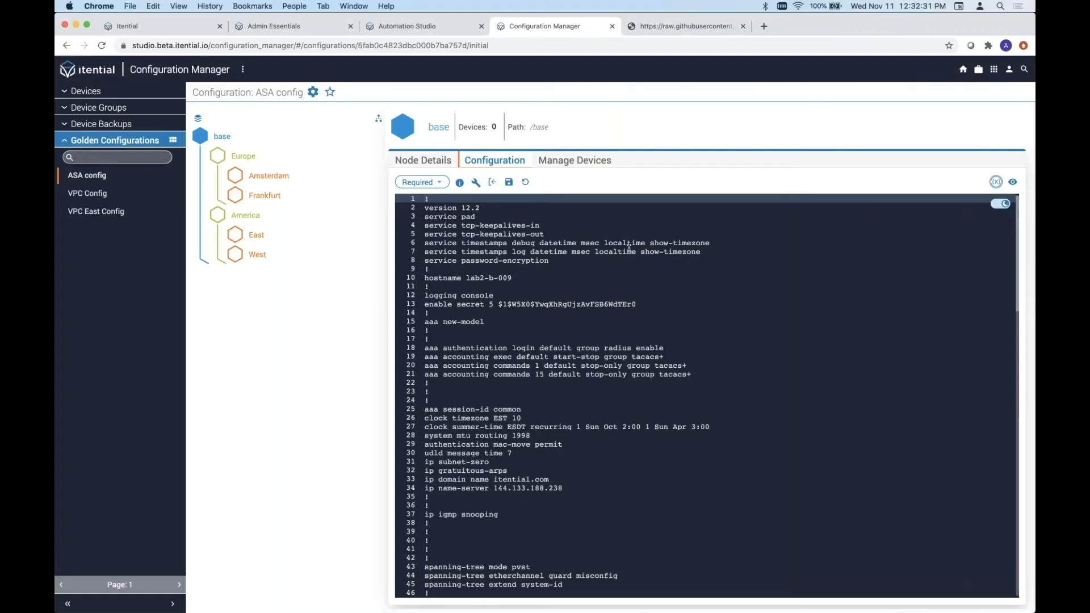
Flag lines 71–78, the GigabitEthernet0/3 interface block, with the Ignore option.
scroll("down", 3)
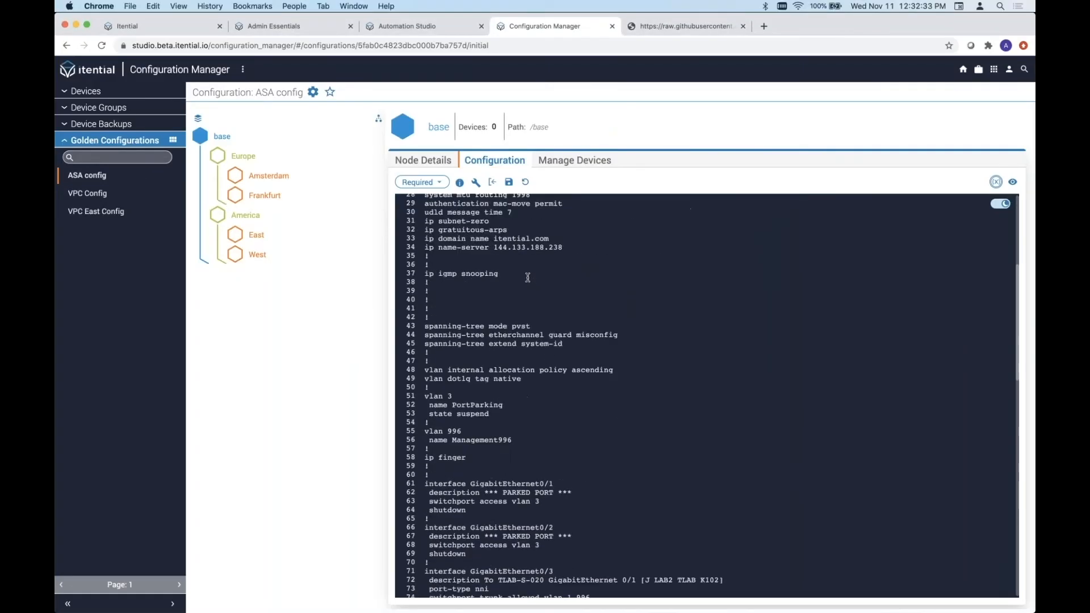
scroll("down", 3)
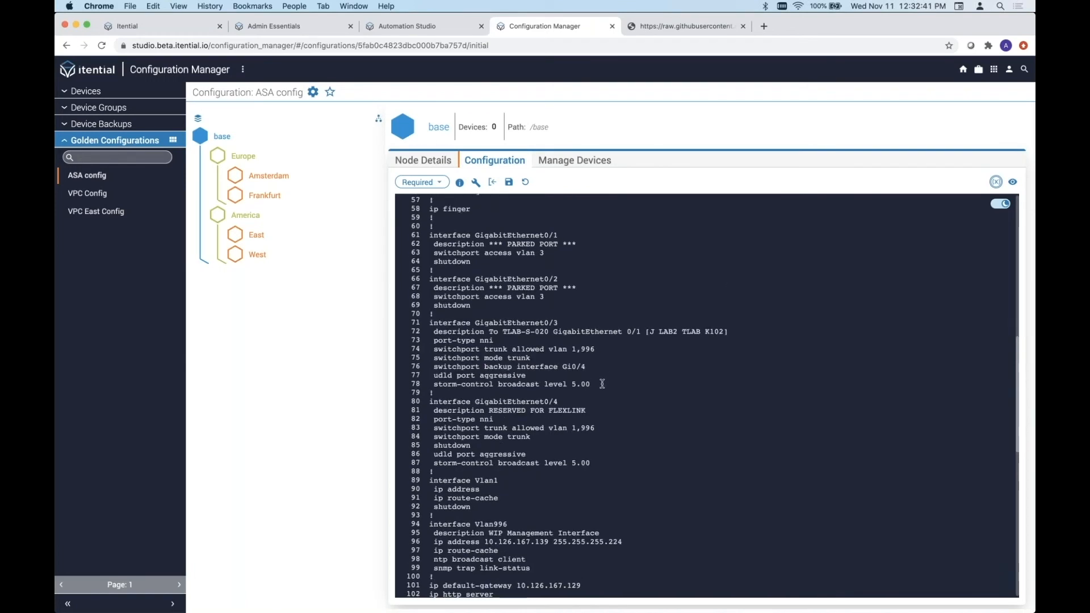
left_click_drag(431, 323, 591, 383)
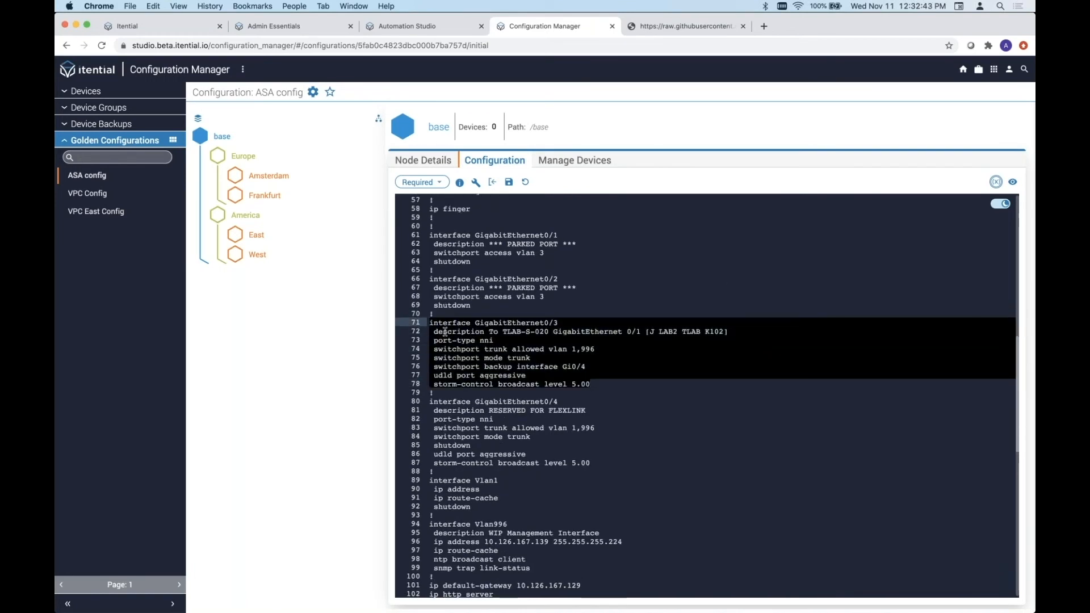
left_click(420, 181)
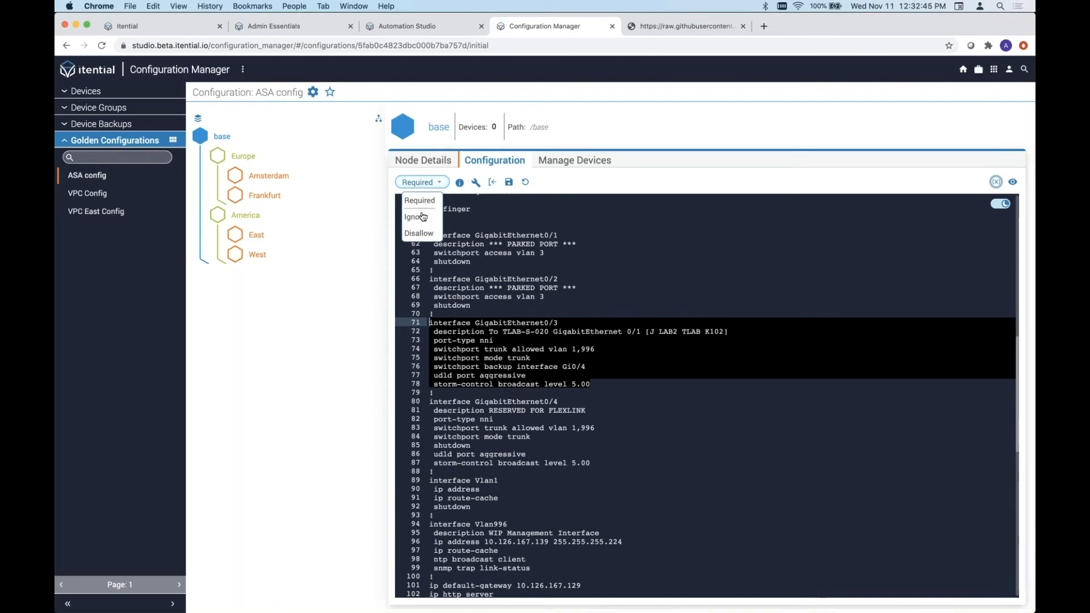
left_click(414, 217)
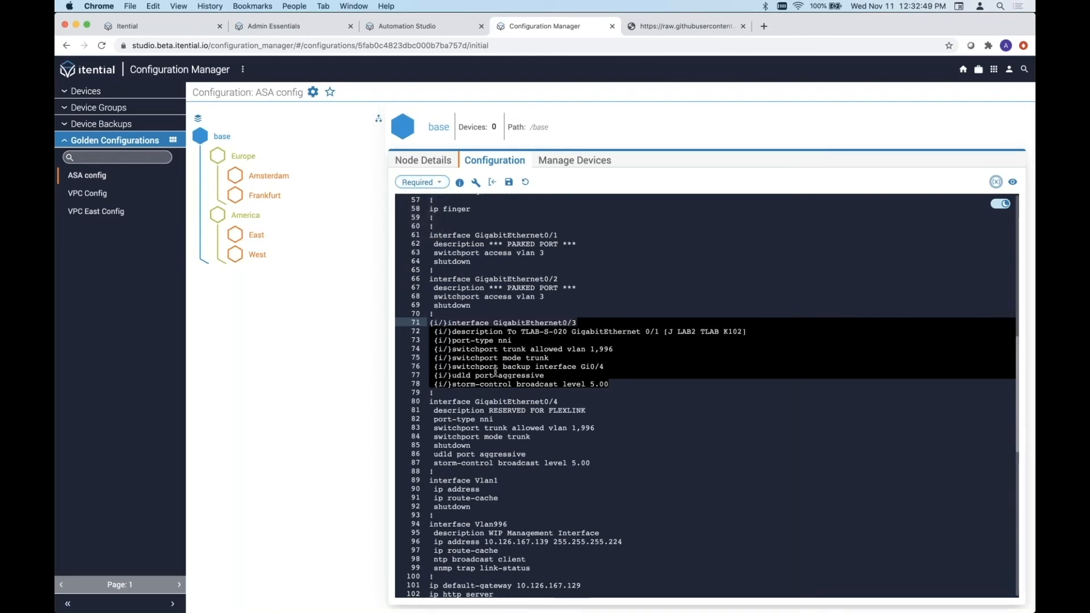
mouse_move(574, 402)
type("spa")
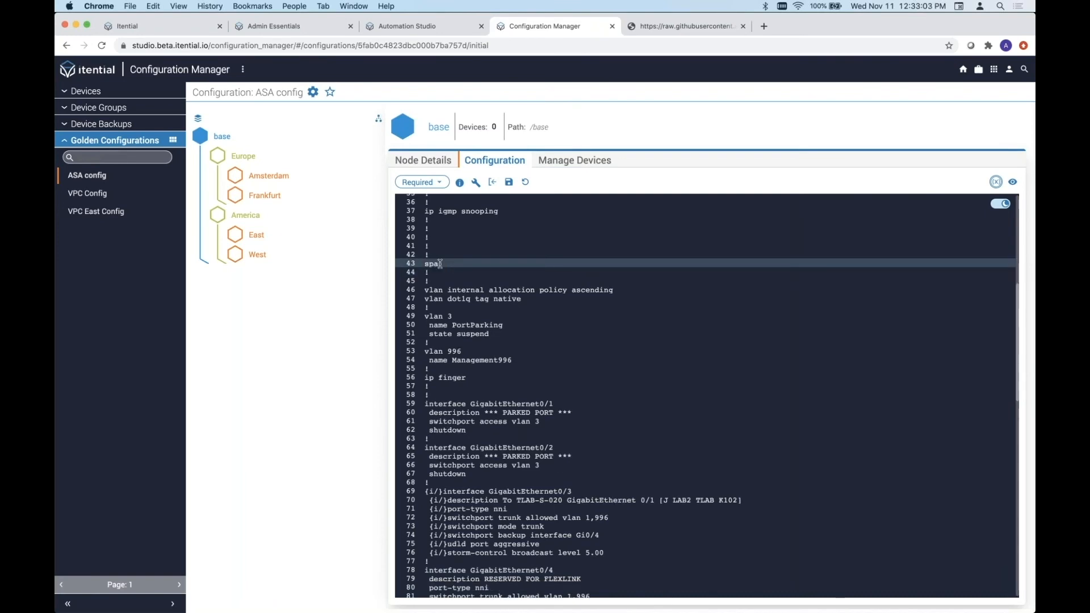
Write the replacement line 'spanning-tree {{var}}' in place of the removed spanning-tree lines.
type("nning-tree")
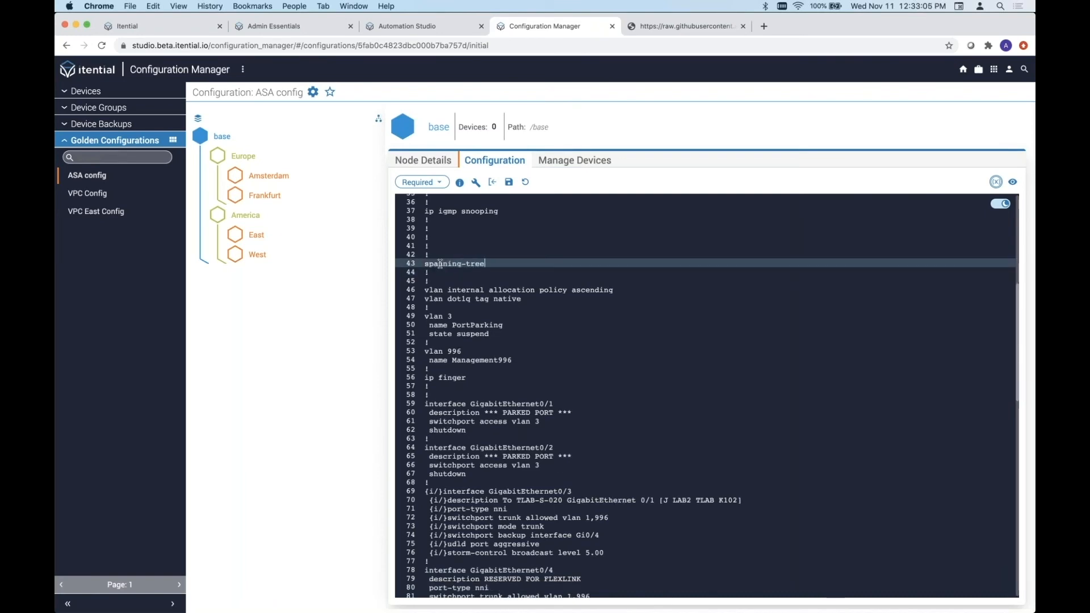
type("{{var}}")
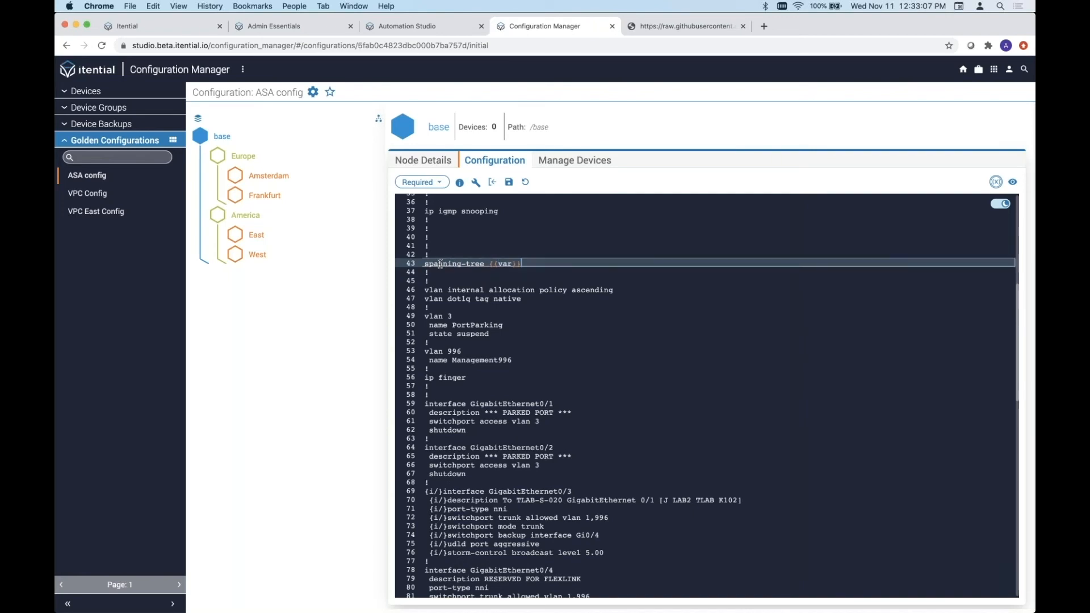